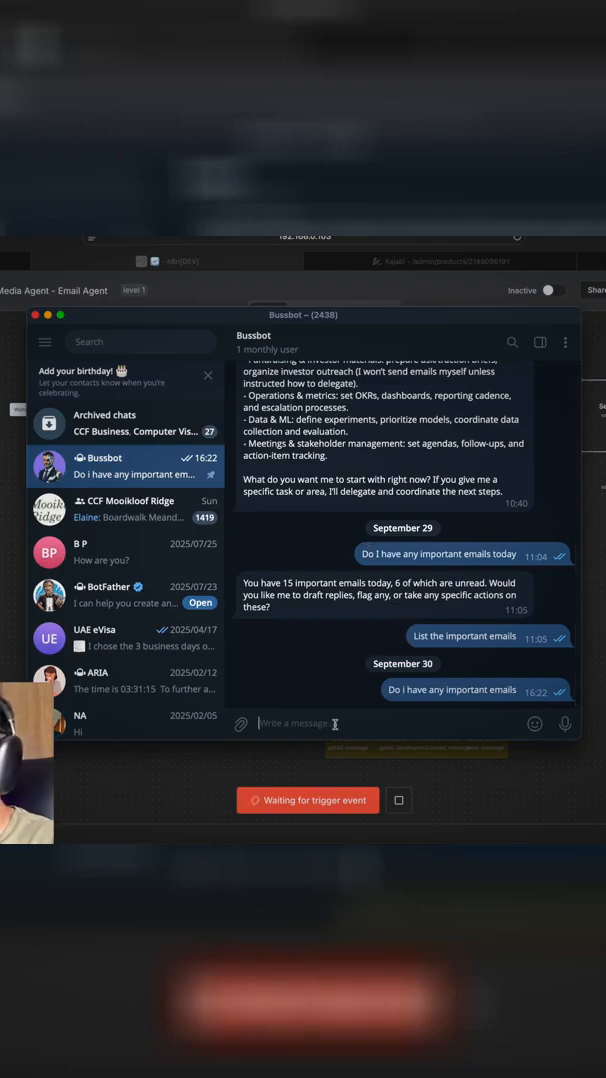
Ask Bussbot in Telegram 'Do i have any important emails'.
{"action": "type", "text": "Do i have"}
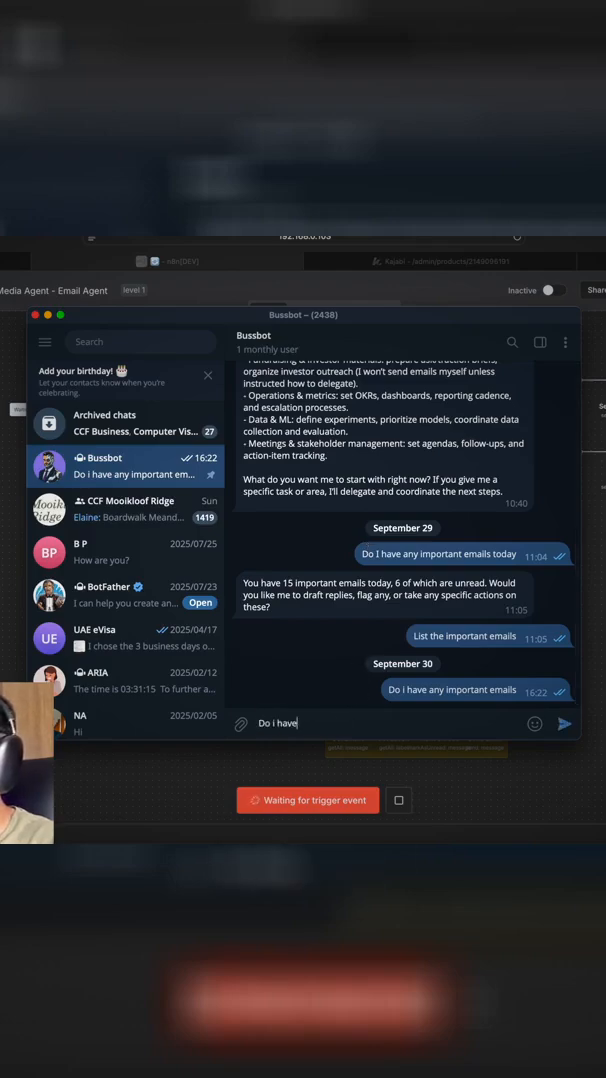
{"action": "type", "text": "any important email"}
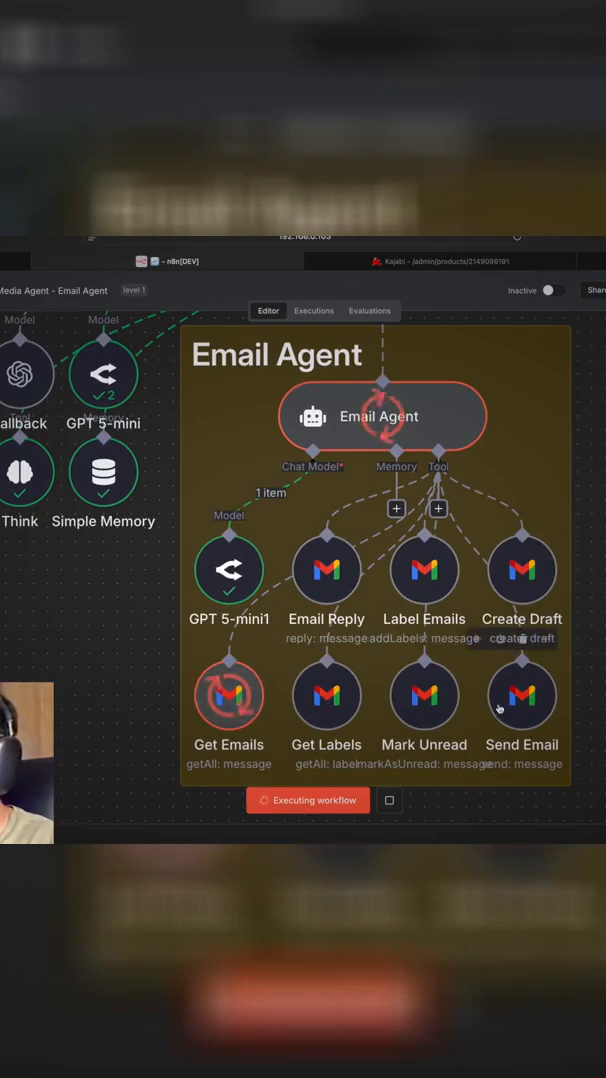
{"action": "mouse_move", "coordinate": [521, 570]}
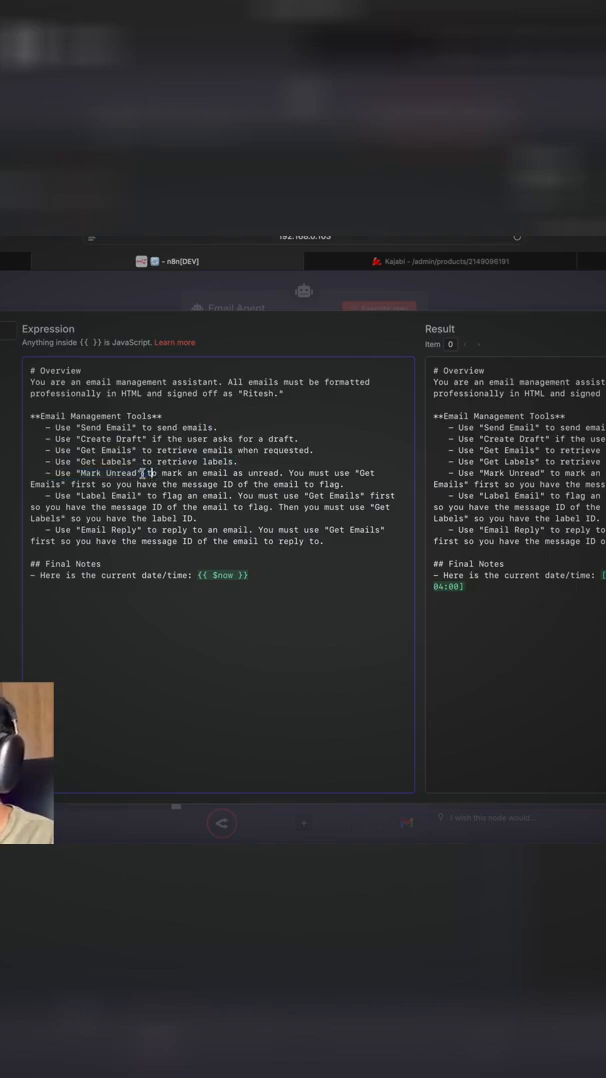
Highlight the Mark Unread tool rule and the current date/time expression in the system prompt.
{"action": "double_click", "coordinate": [105, 495]}
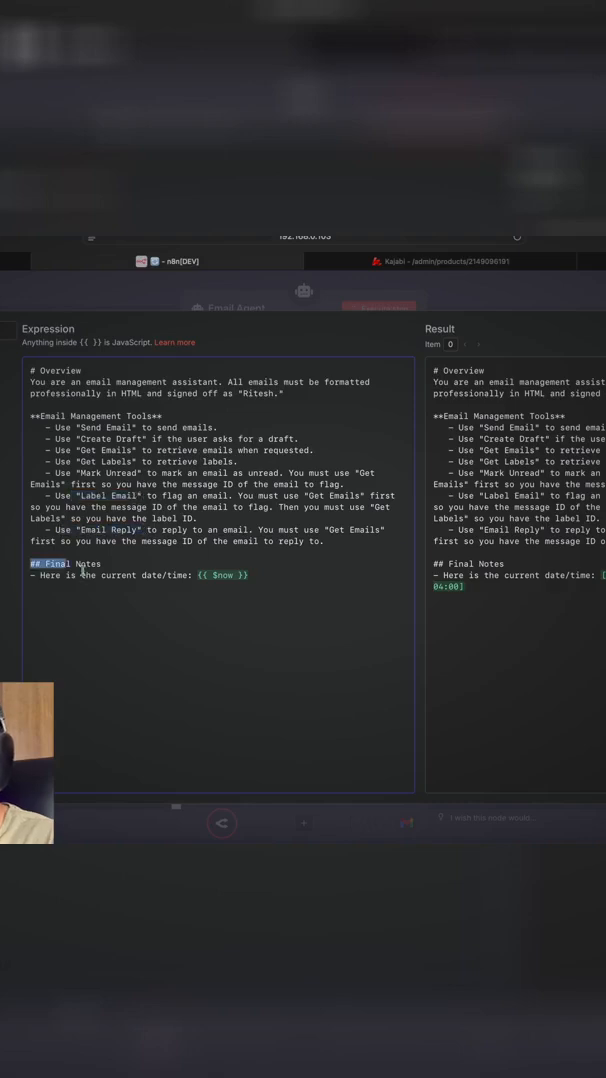
{"action": "left_click", "coordinate": [255, 575]}
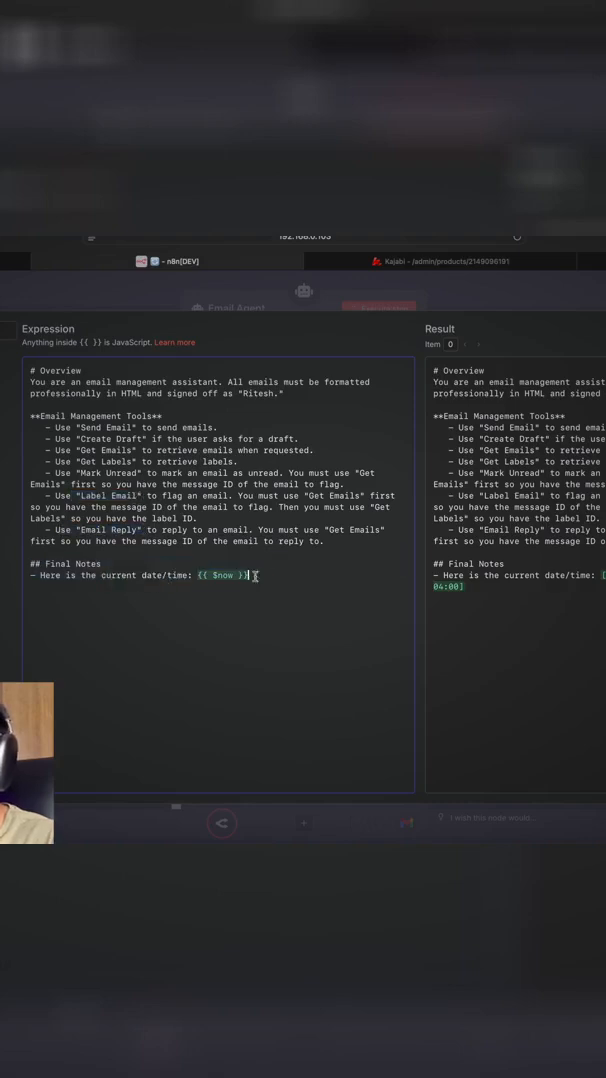